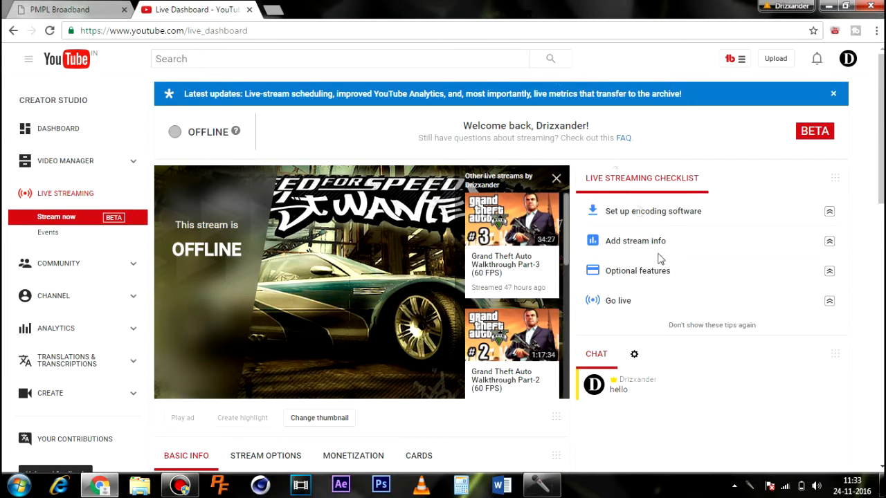
Show the Live Events list via the sidebar, reaching the scheduled Grand Theft Auto Walkthrough Part-3 stream.
click(751, 484)
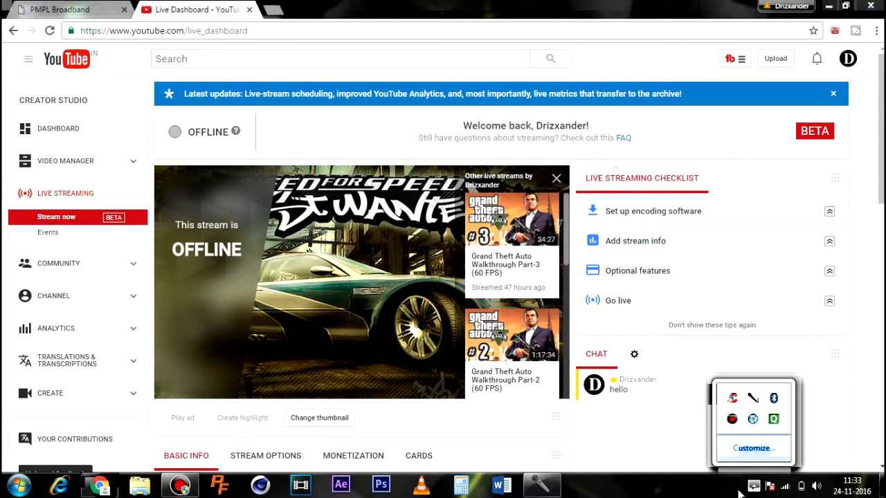
click(679, 432)
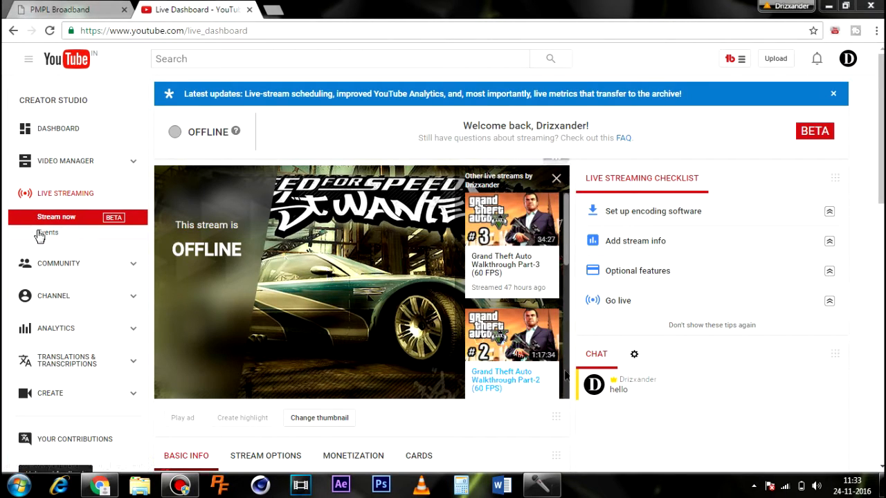
click(47, 233)
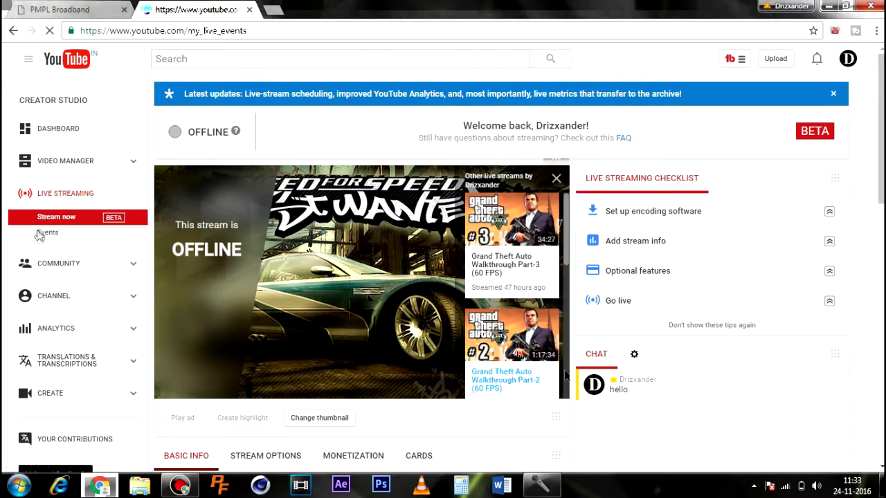
click(47, 232)
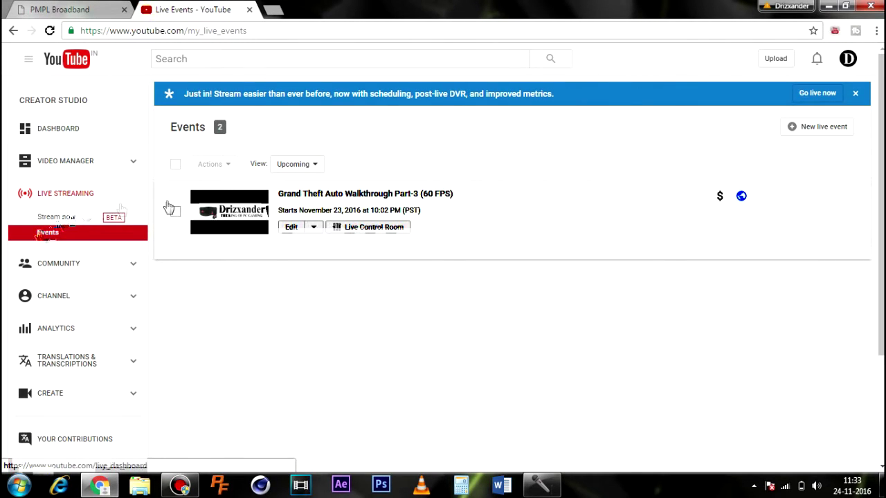
click(47, 232)
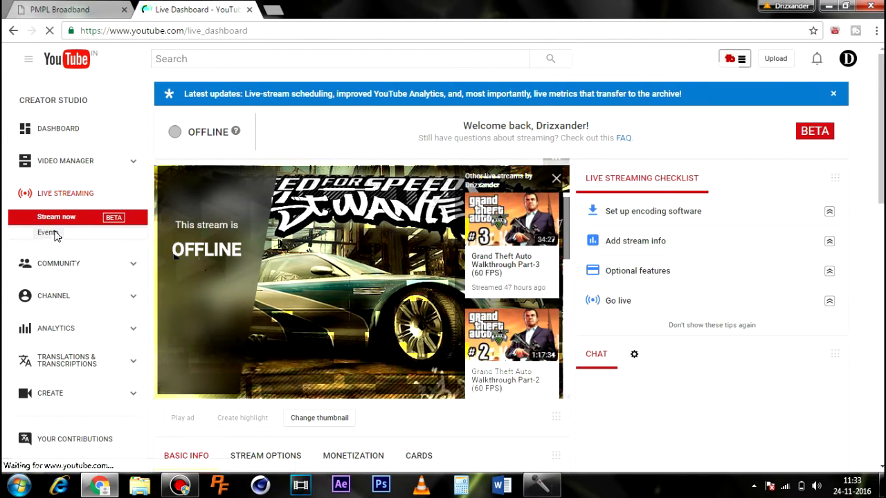
click(47, 232)
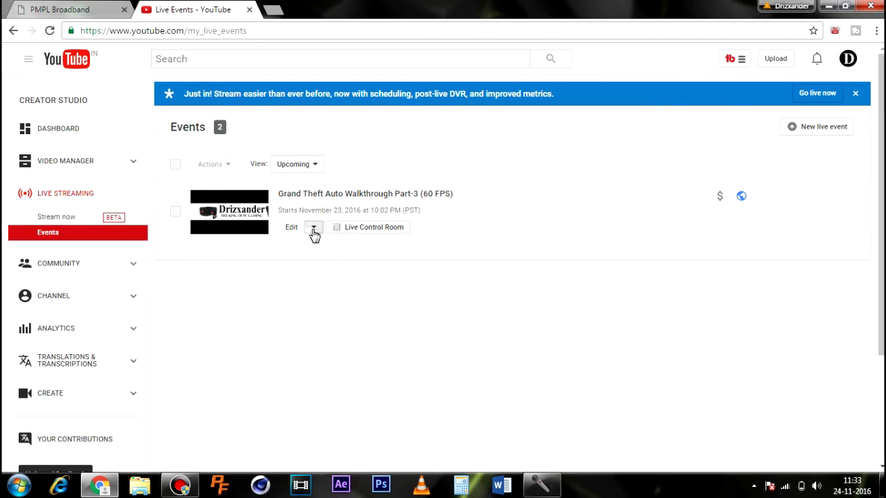
Choose Ingestion settings from the Part-3 event's Edit dropdown to reach its thumbnail options.
click(312, 227)
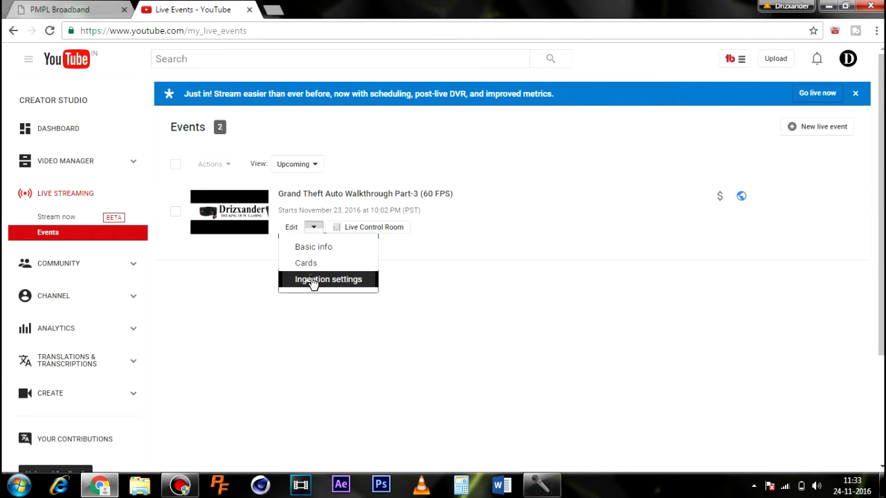
click(328, 280)
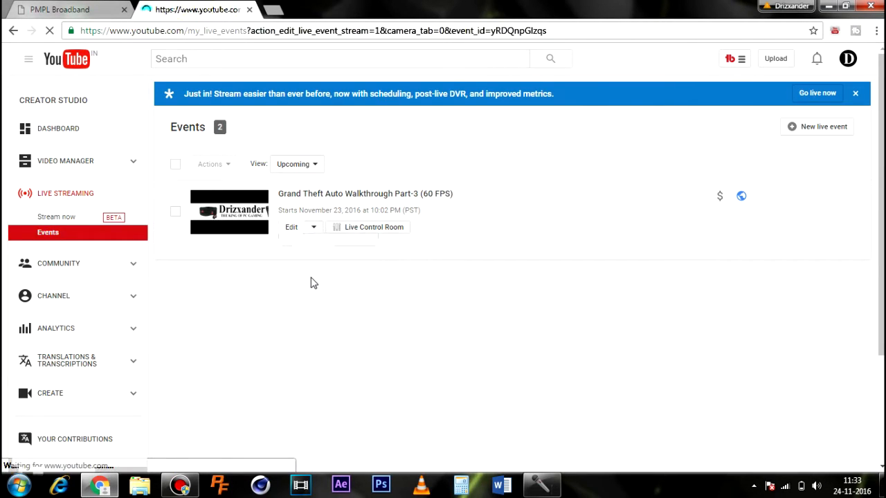
click(291, 227)
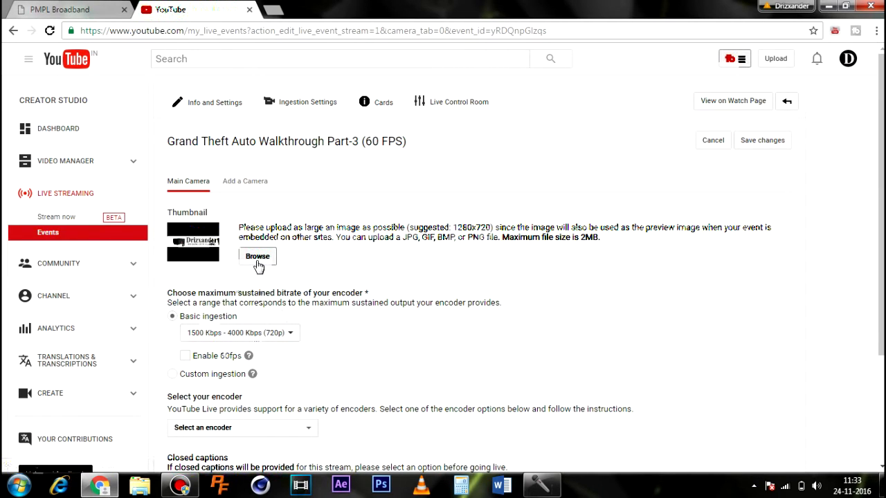
Upload 'maxresdefault (1)' as the Part-3 event's new thumbnail so the event is saved.
click(257, 256)
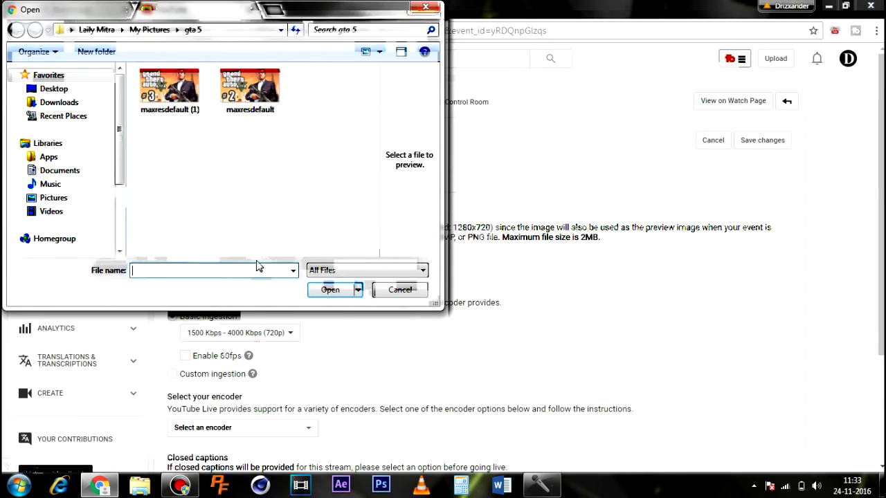
click(169, 90)
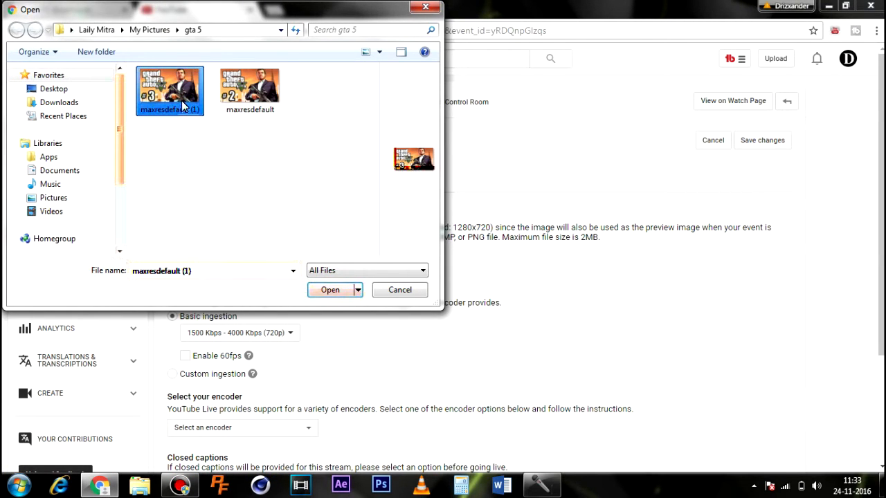
click(329, 291)
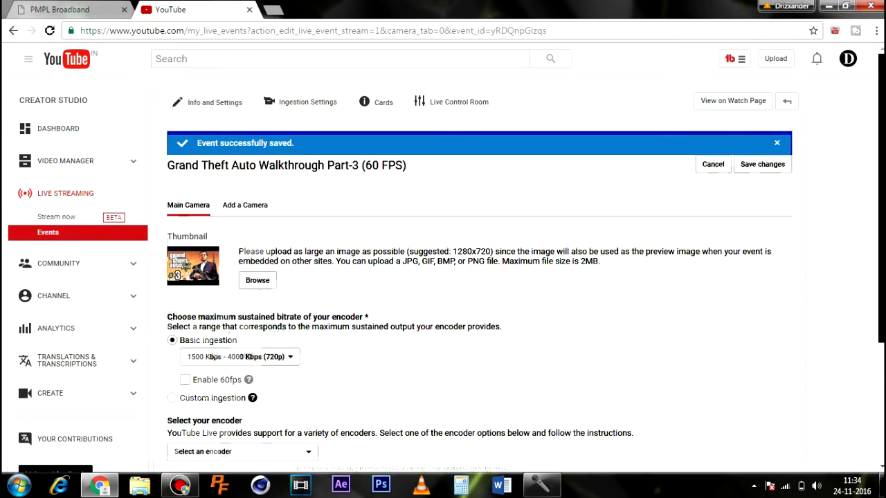
scroll(down, 3)
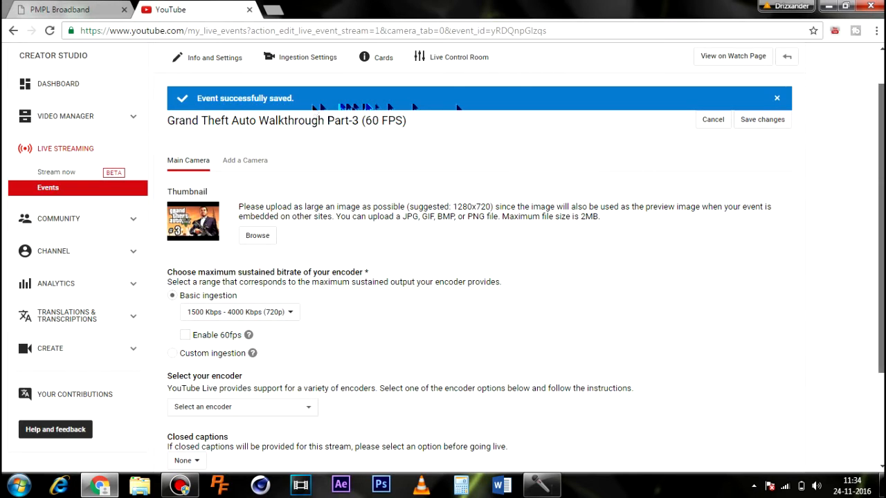
scroll(down, 3)
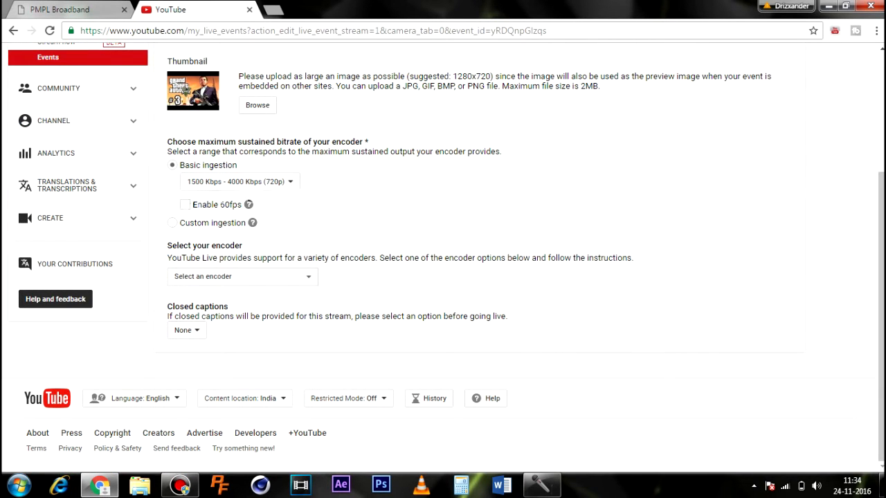
mouse_move(661, 352)
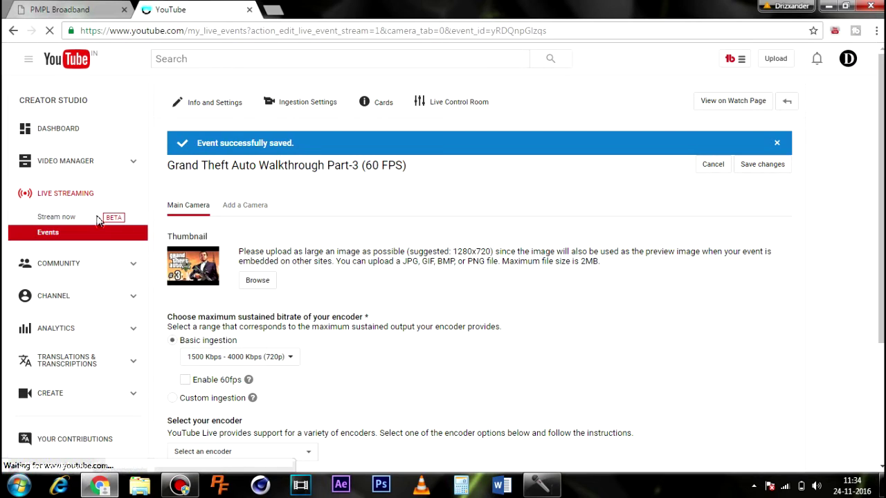
Go back through Stream now to the Live Events list showing the Part-3 event's new GTA thumbnail.
click(55, 216)
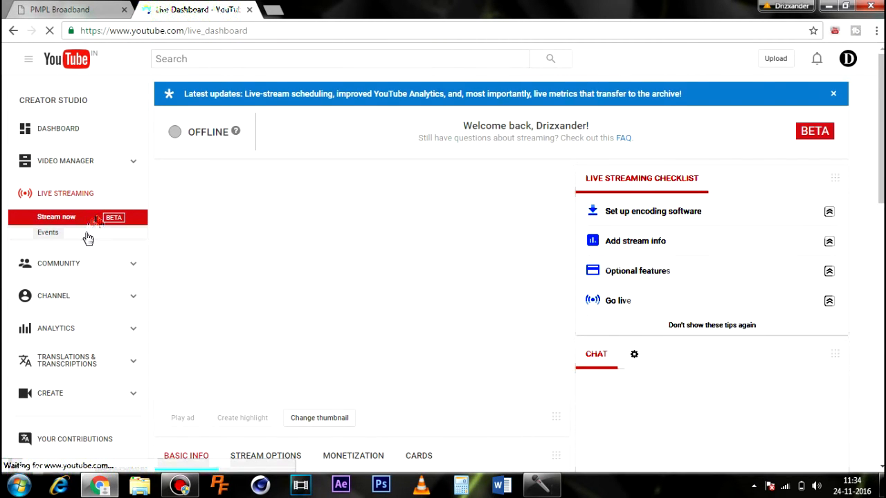
click(47, 233)
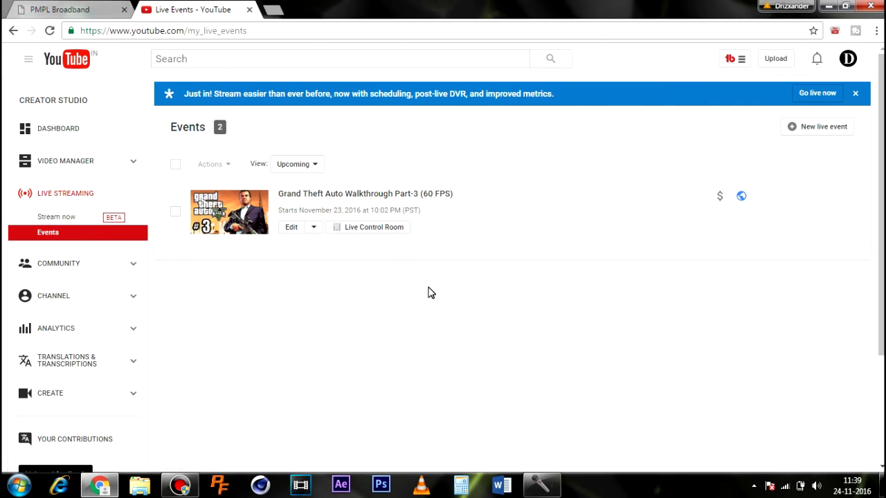
mouse_move(431, 219)
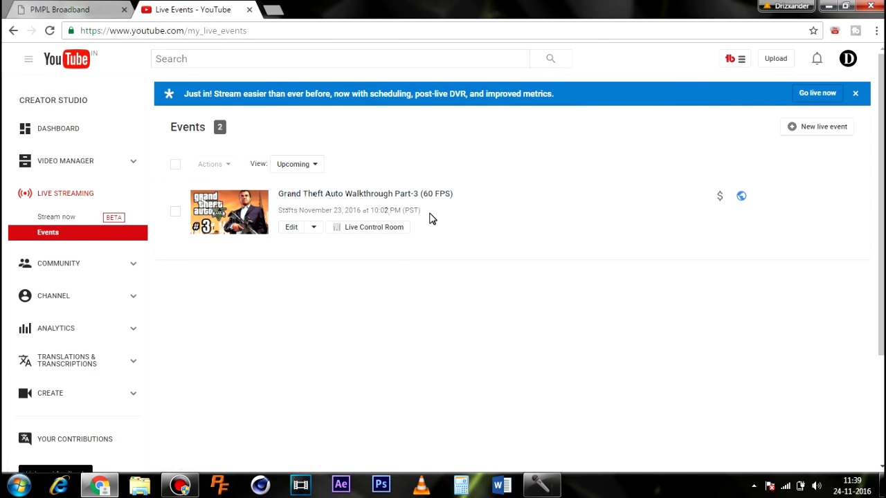